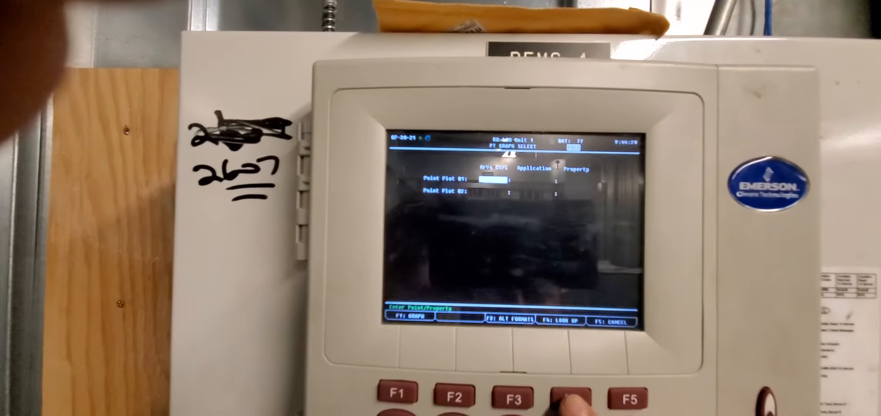
Look up and set Point Plot 01 to the A-DROPLEG PRS Control Value
left_click(564, 396)
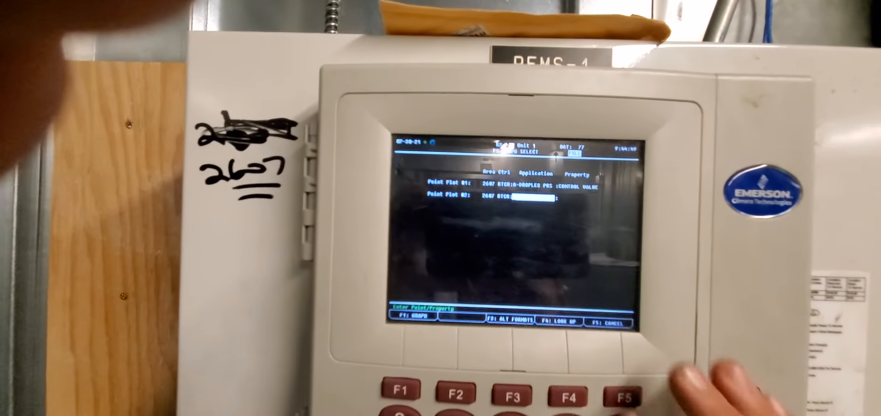
Bring up the Application Selection list for Point Plot 02 on controller 2607 RTCB
left_click(568, 390)
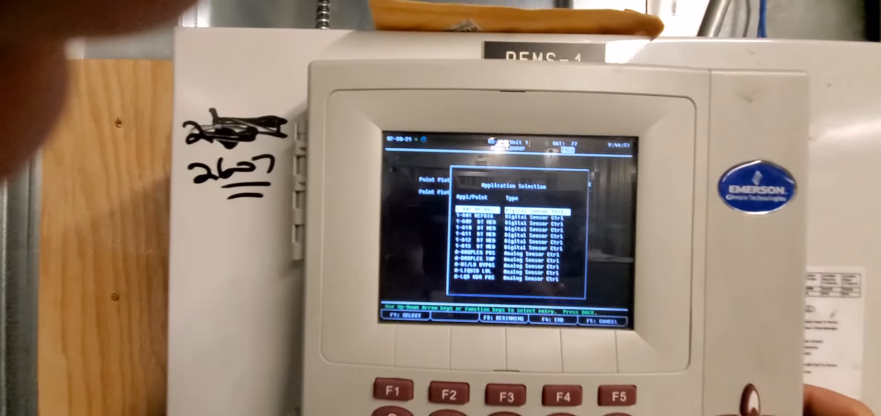